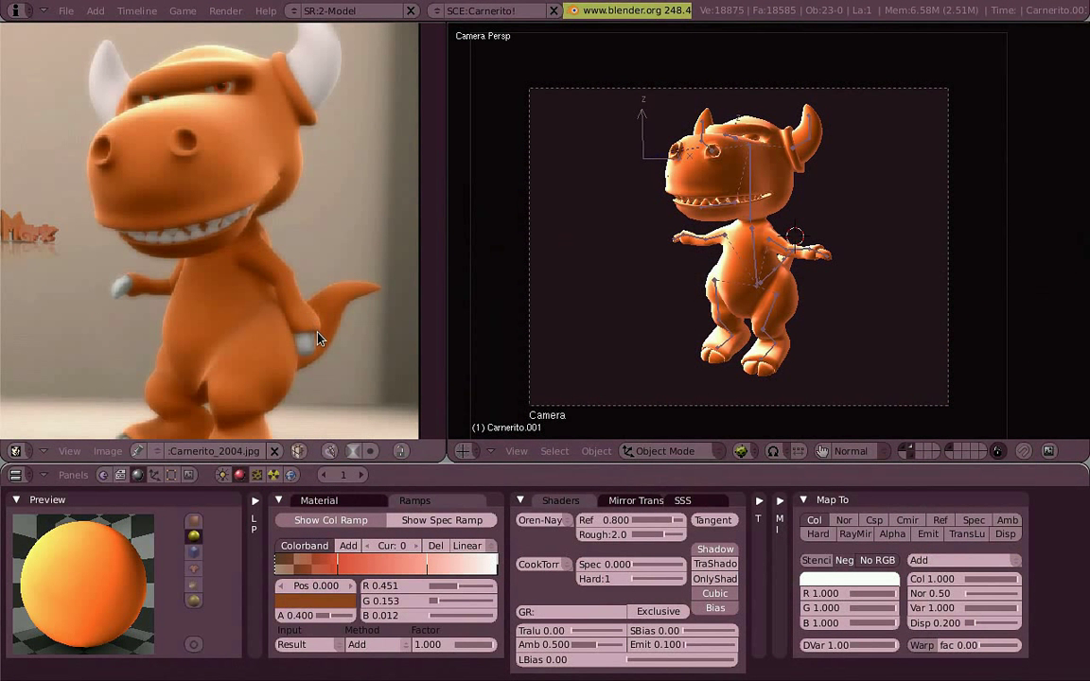
pyautogui.moveTo(783, 274)
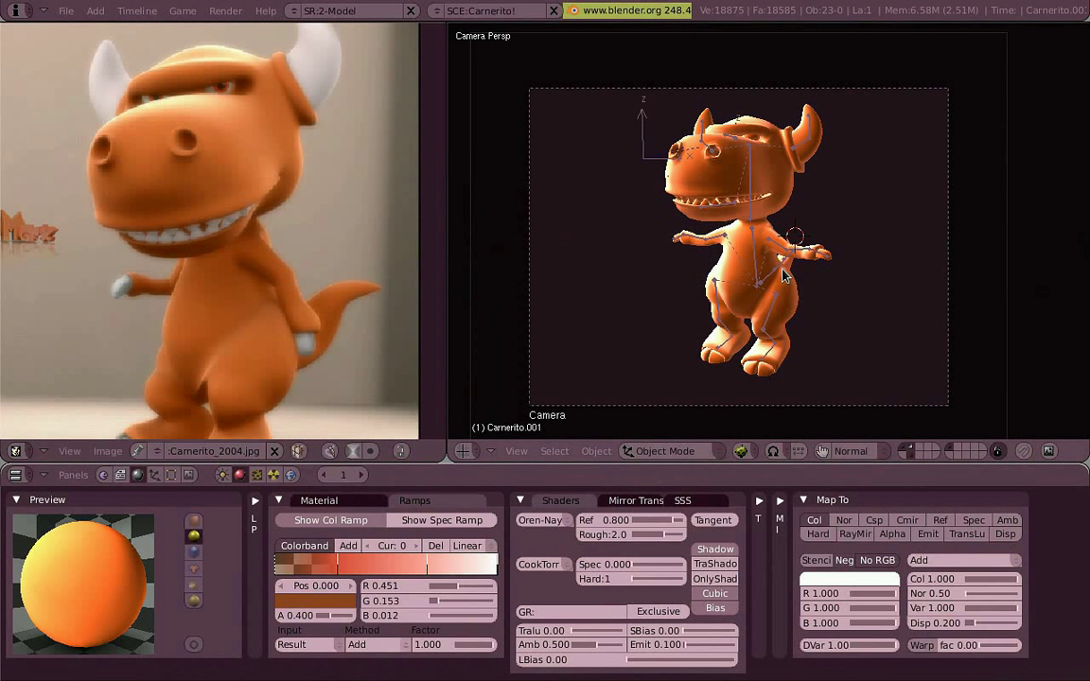
# - Switch the reference image area to a Node Editor
pyautogui.click(17, 450)
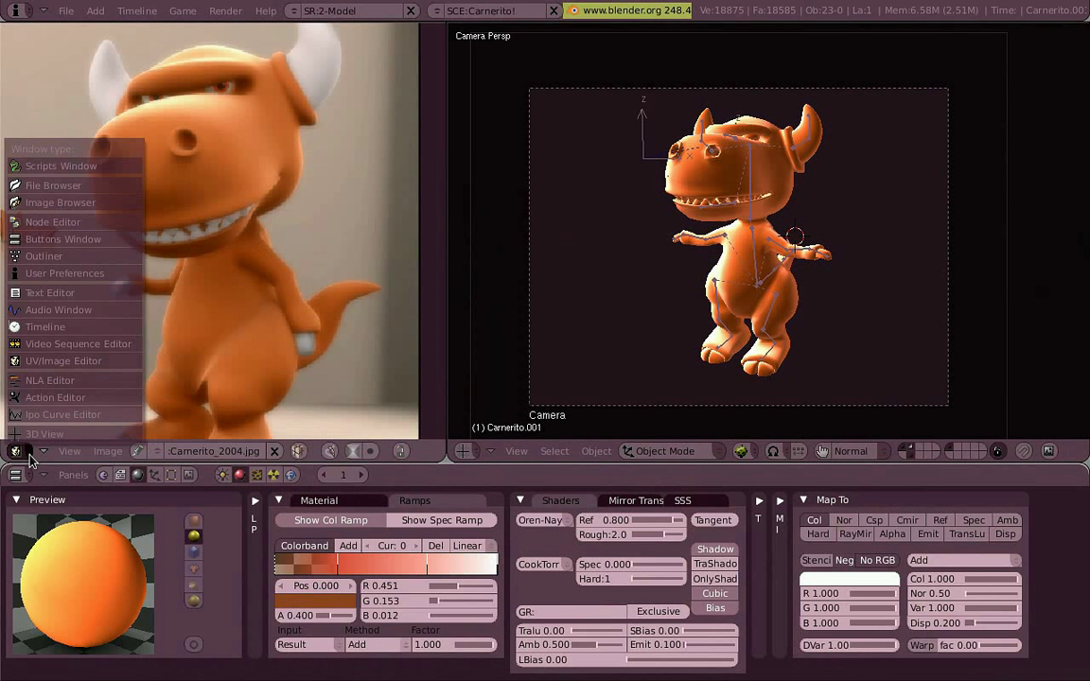
pyautogui.click(19, 450)
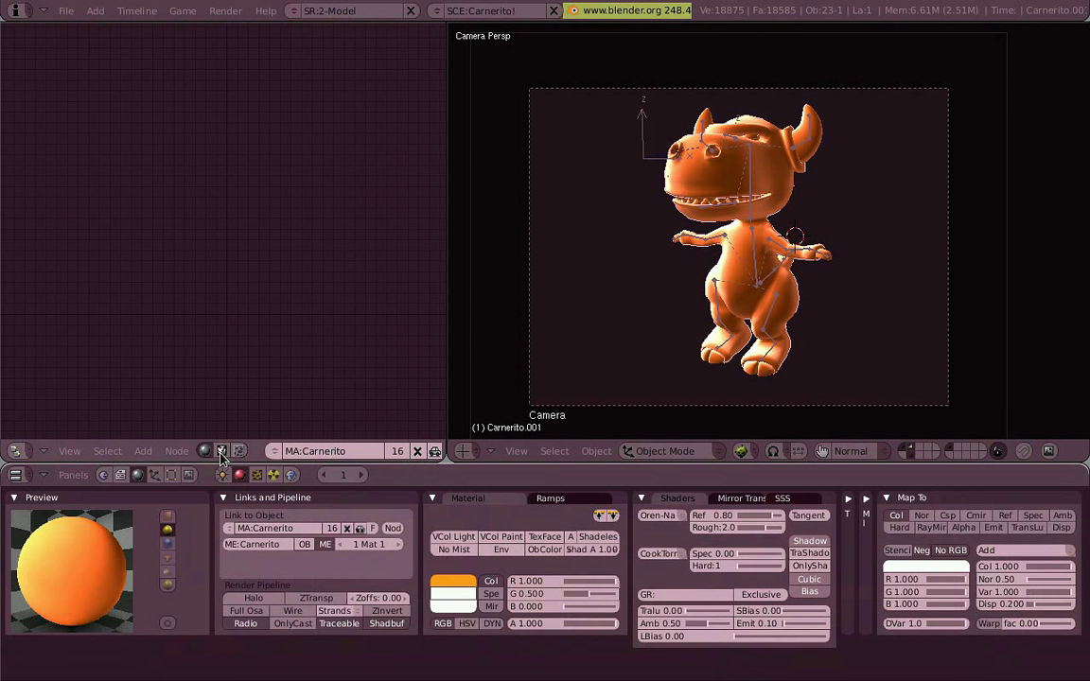
pyautogui.moveTo(401, 533)
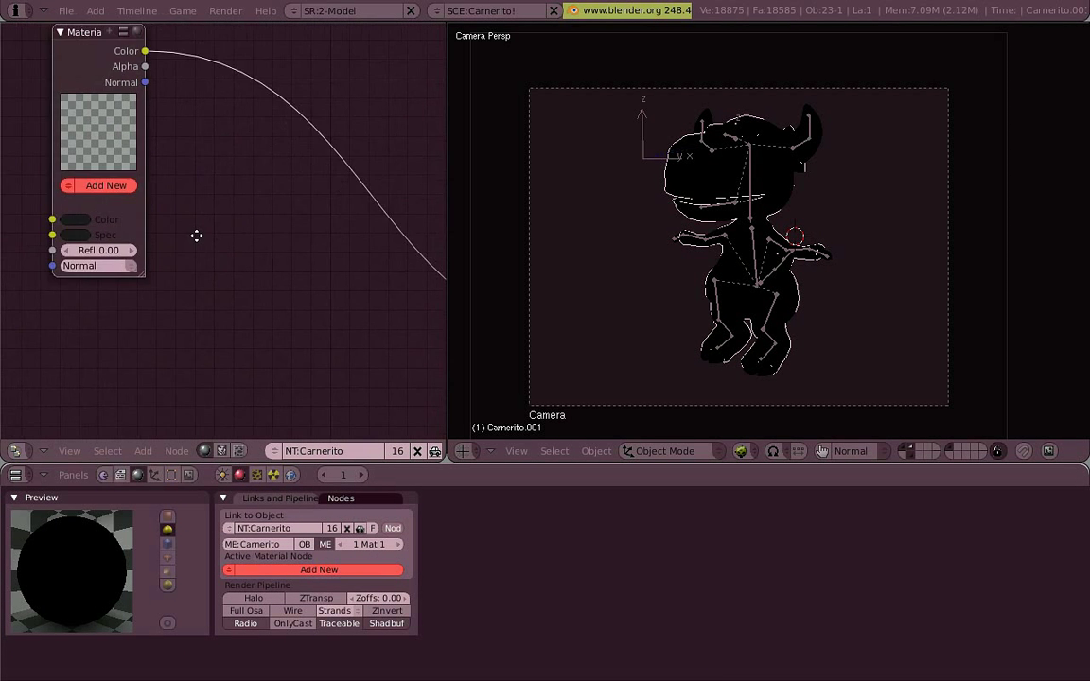
# - Assign the Carnerito material to the Material node feeding the output
pyautogui.click(106, 185)
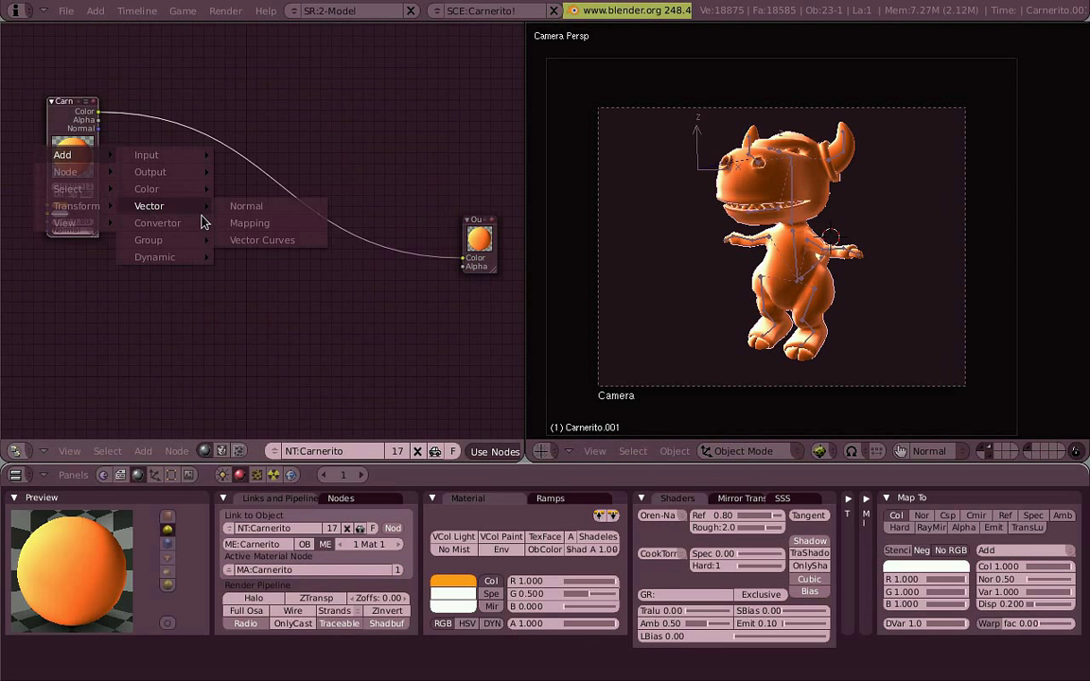
# - Add a Normal vector node between the material Color and the Output node
pyautogui.click(246, 205)
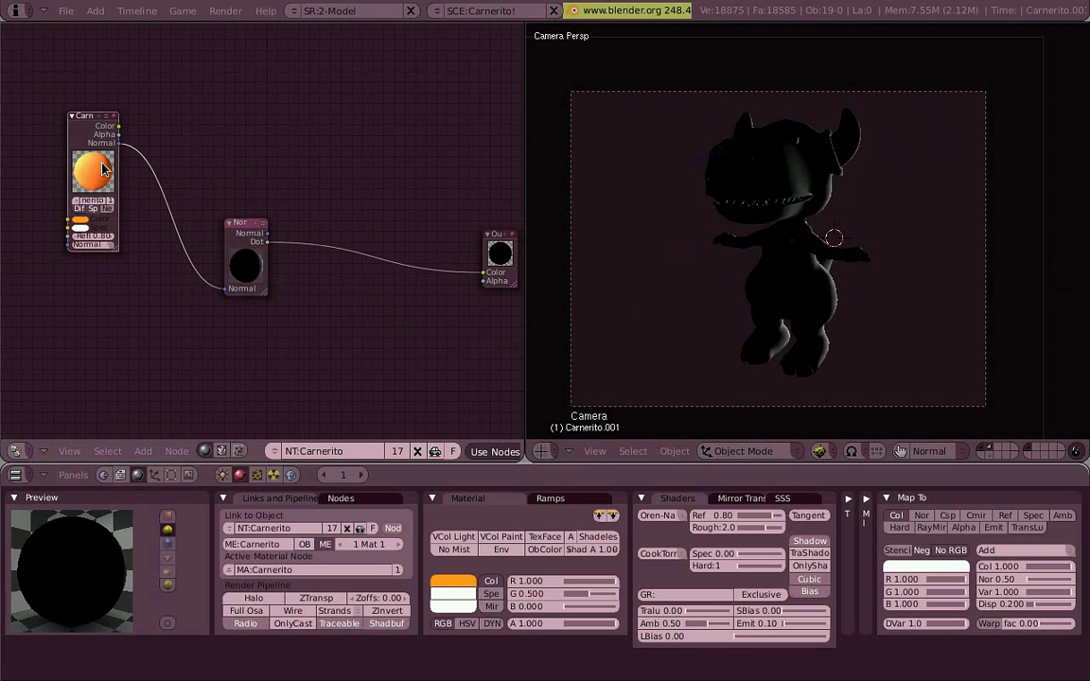
# - Add a Mix node combining material Color and Normal Dot, with blend mode Add
pyautogui.click(102, 142)
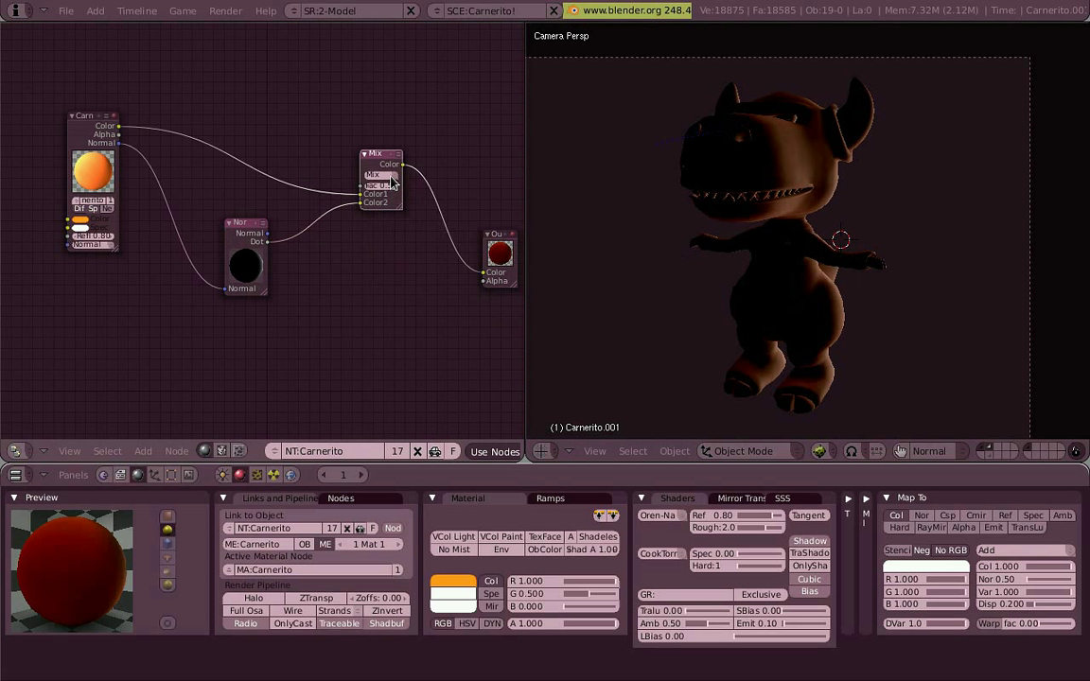
pyautogui.click(378, 174)
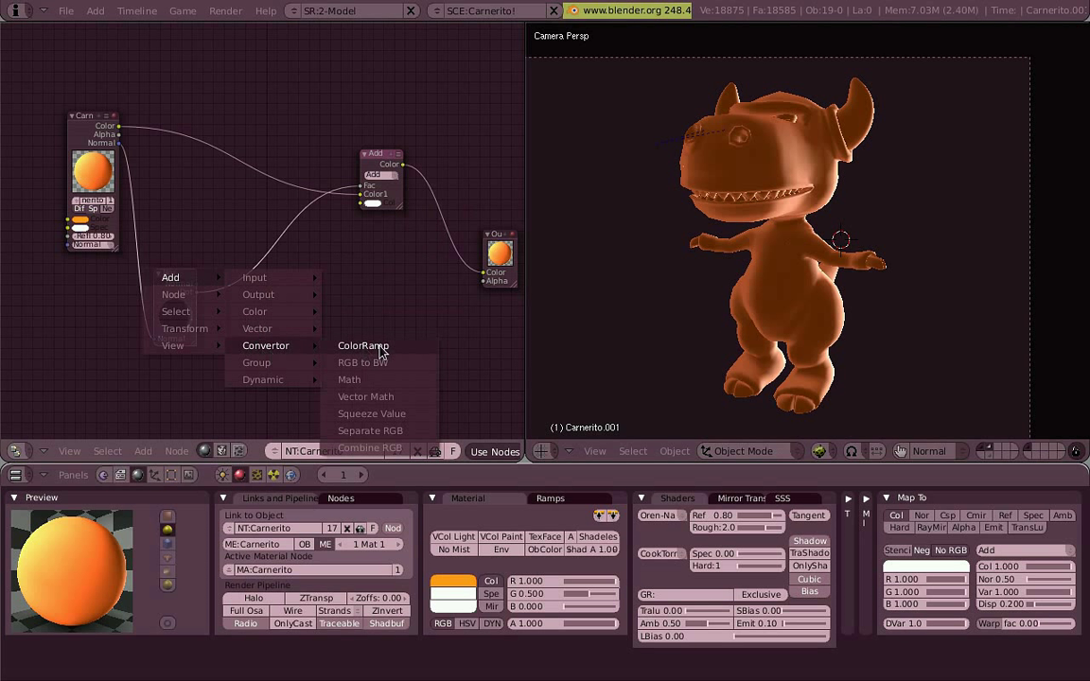
# - Add a ColorRamp taking Normal Dot and feeding the Add node's Color2, and adjust its gradient
pyautogui.click(364, 344)
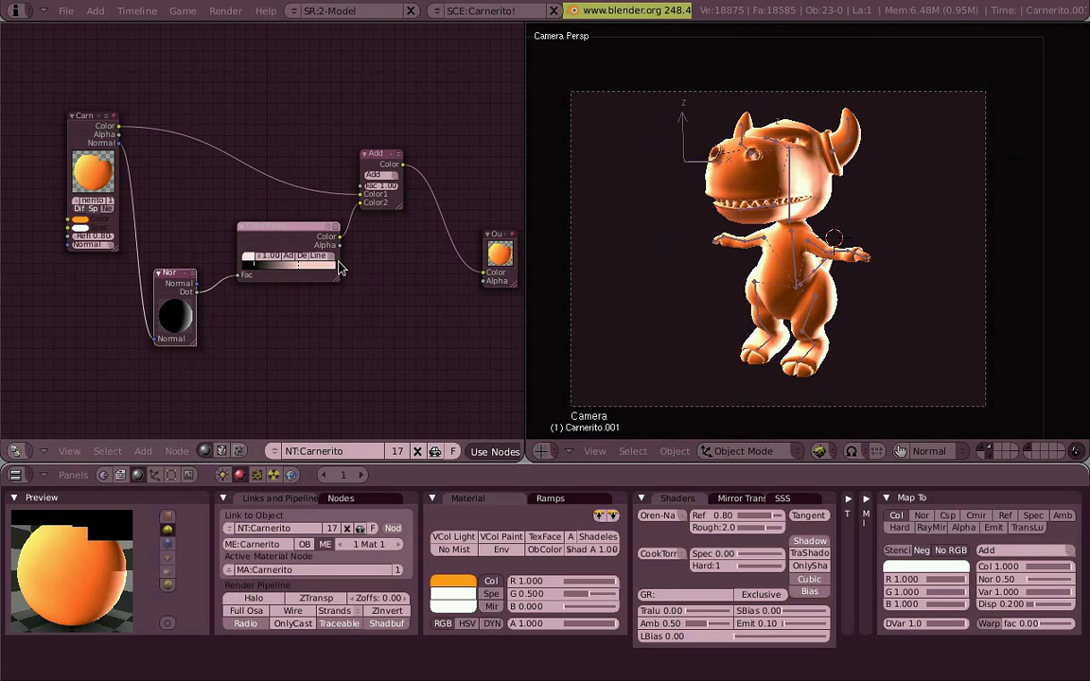
pyautogui.click(263, 255)
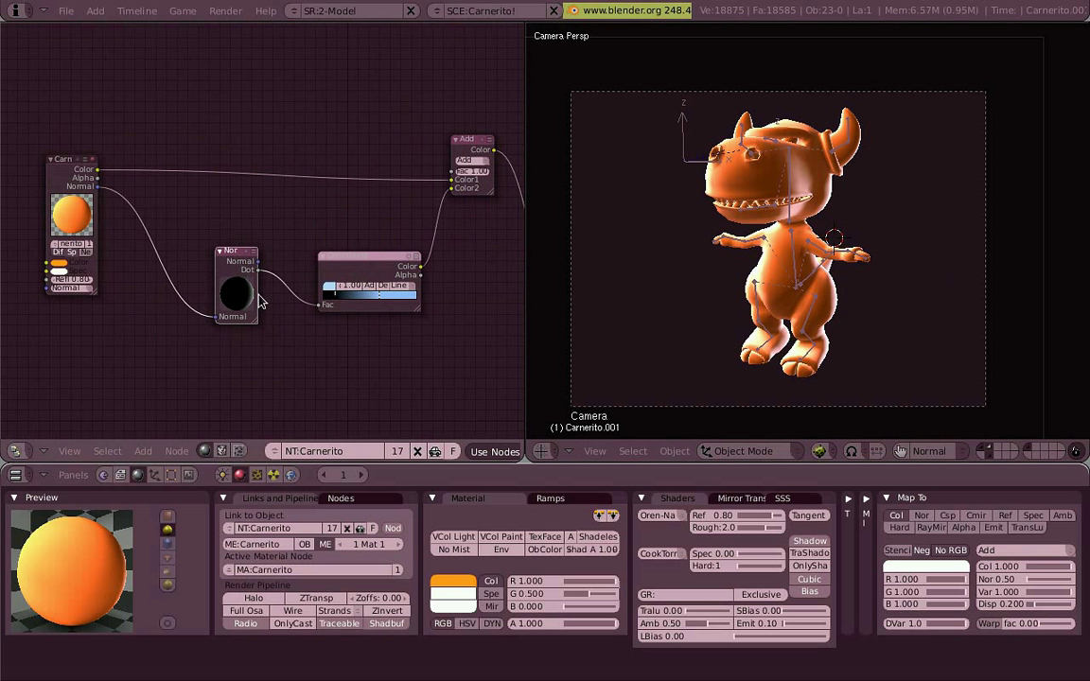
pyautogui.moveTo(761, 197)
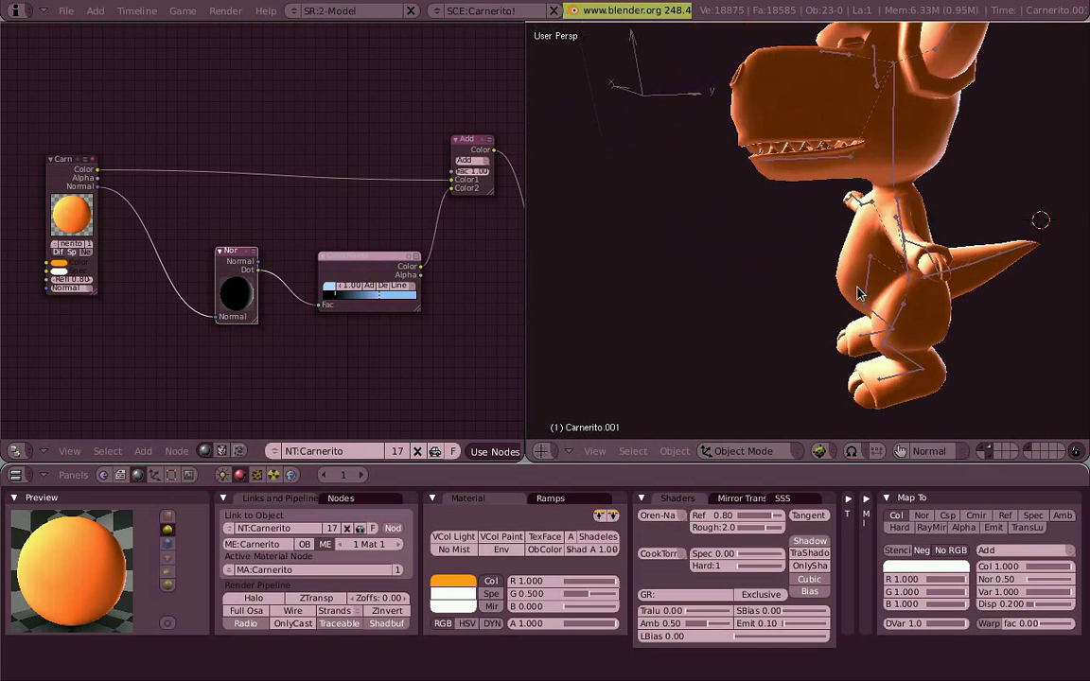
pyautogui.press('KP_0')
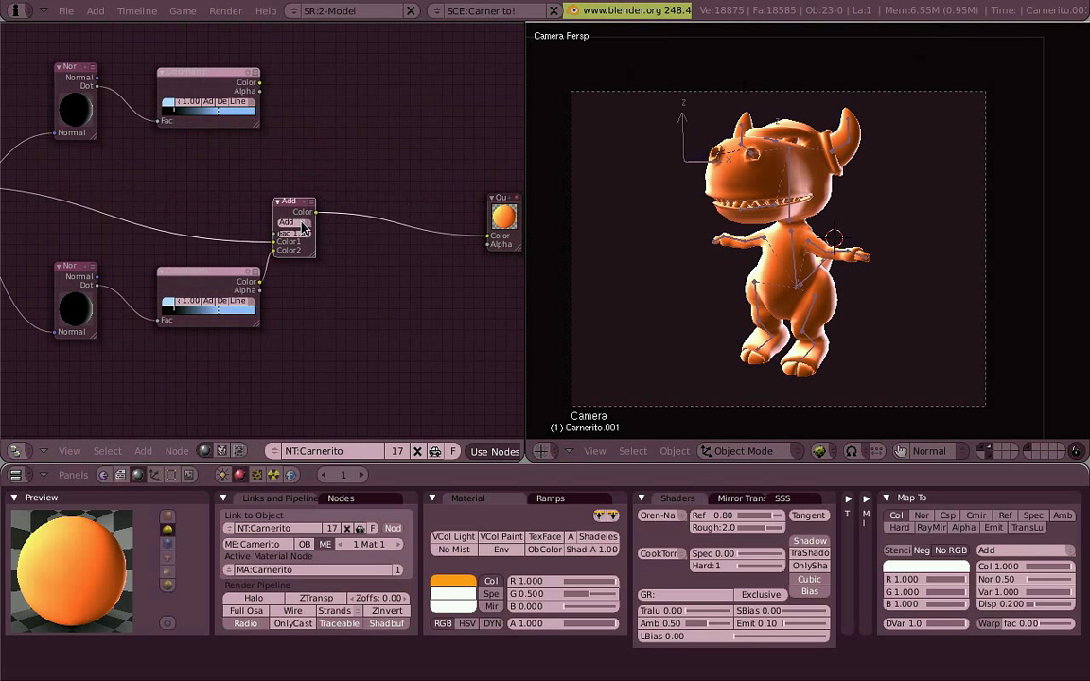
# - Place the duplicated Normal and ColorRamp pair and blend it in through a second Mix node with a changed mode
pyautogui.moveTo(295, 212); pyautogui.dragTo(398, 167)
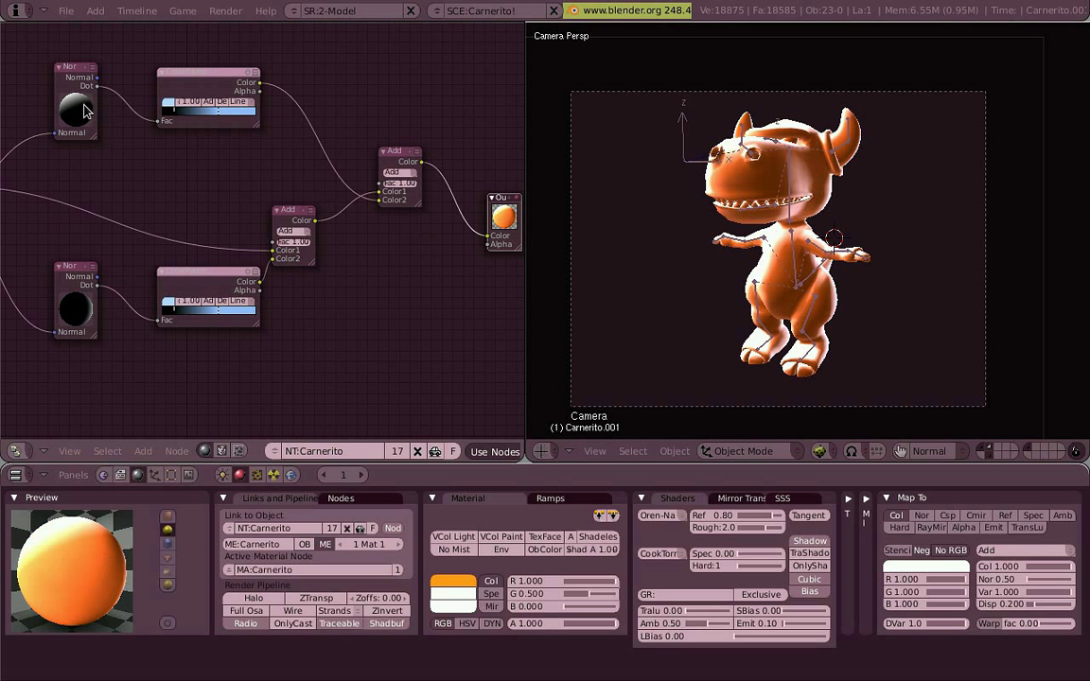
pyautogui.click(206, 72)
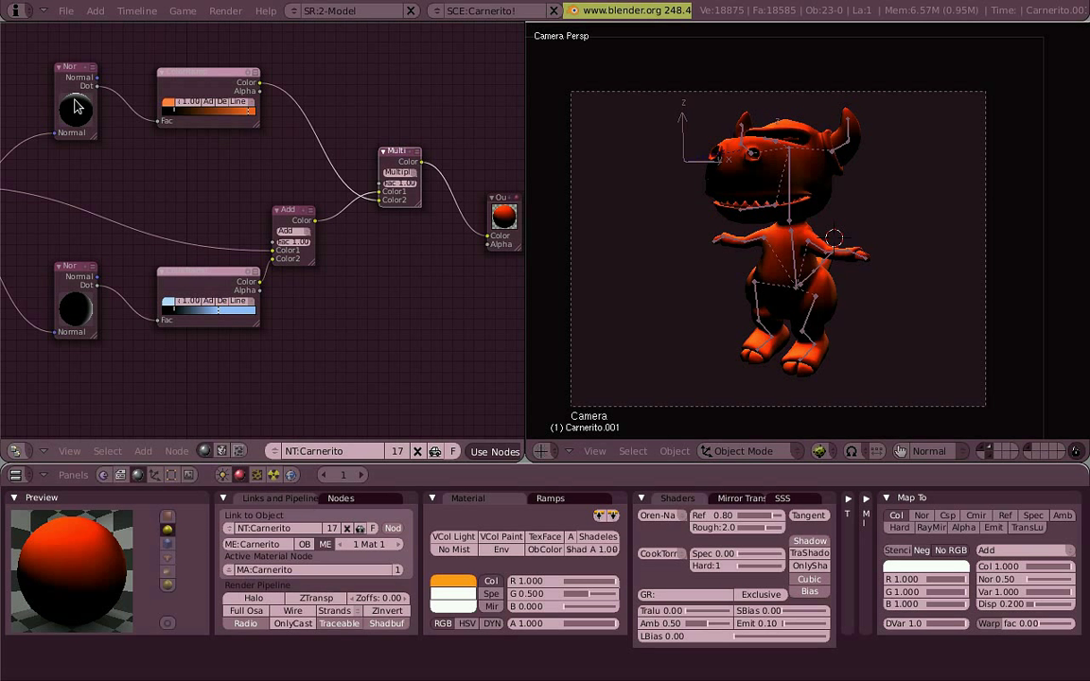
pyautogui.click(399, 161)
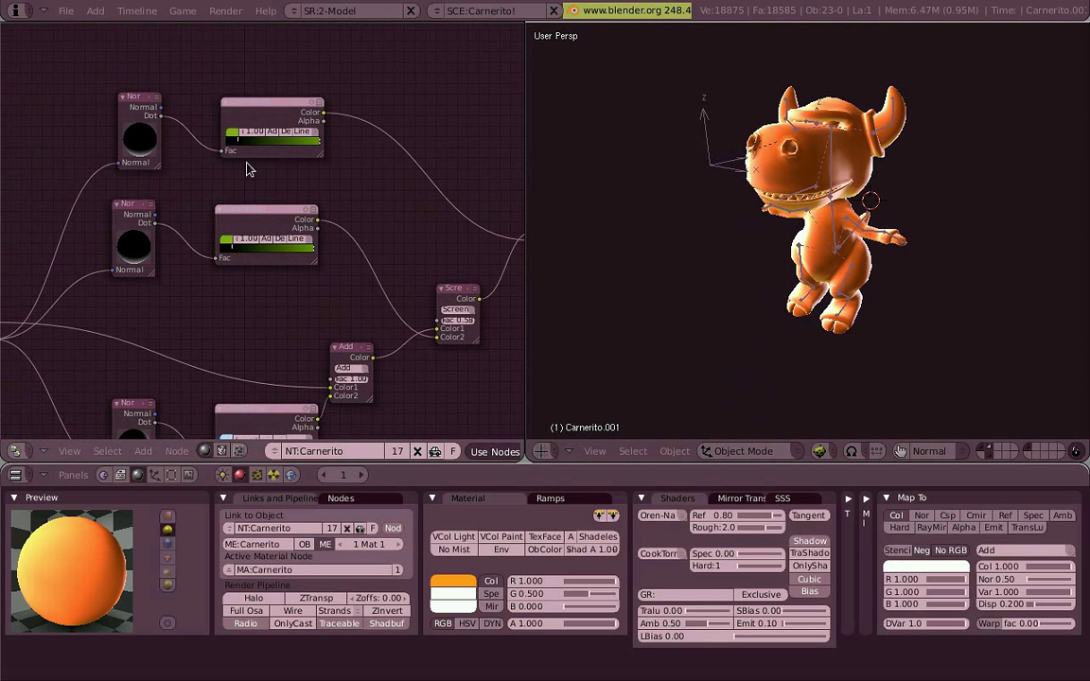
pyautogui.moveTo(142, 133)
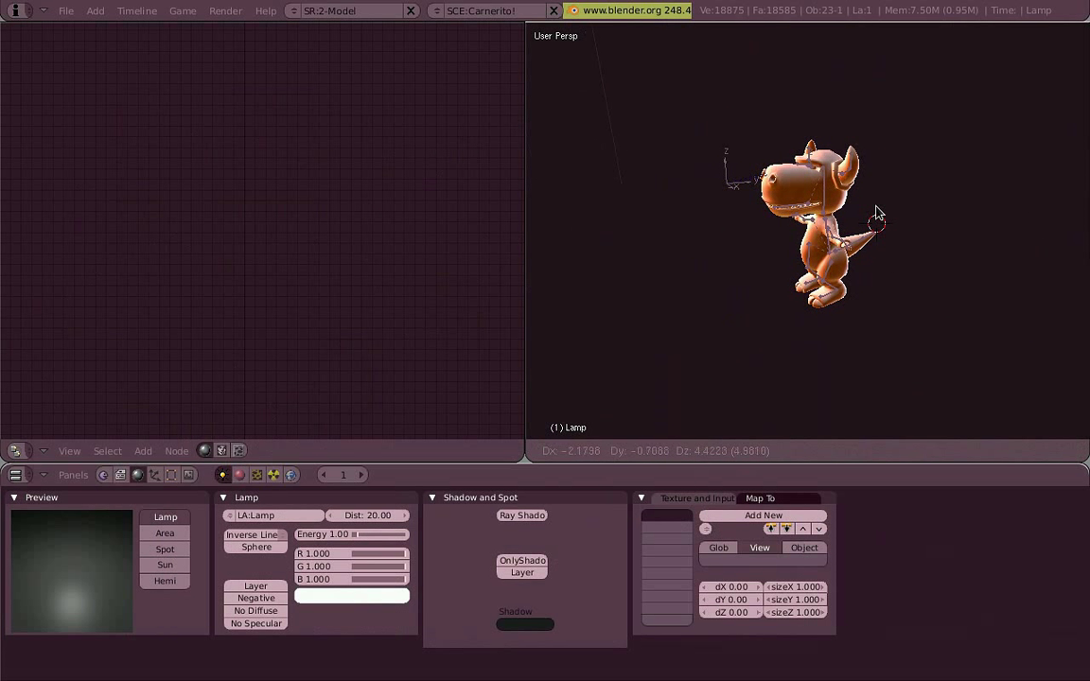
# - Switch the 3D view to the camera to see the fake-lit character
pyautogui.press('KP_0')
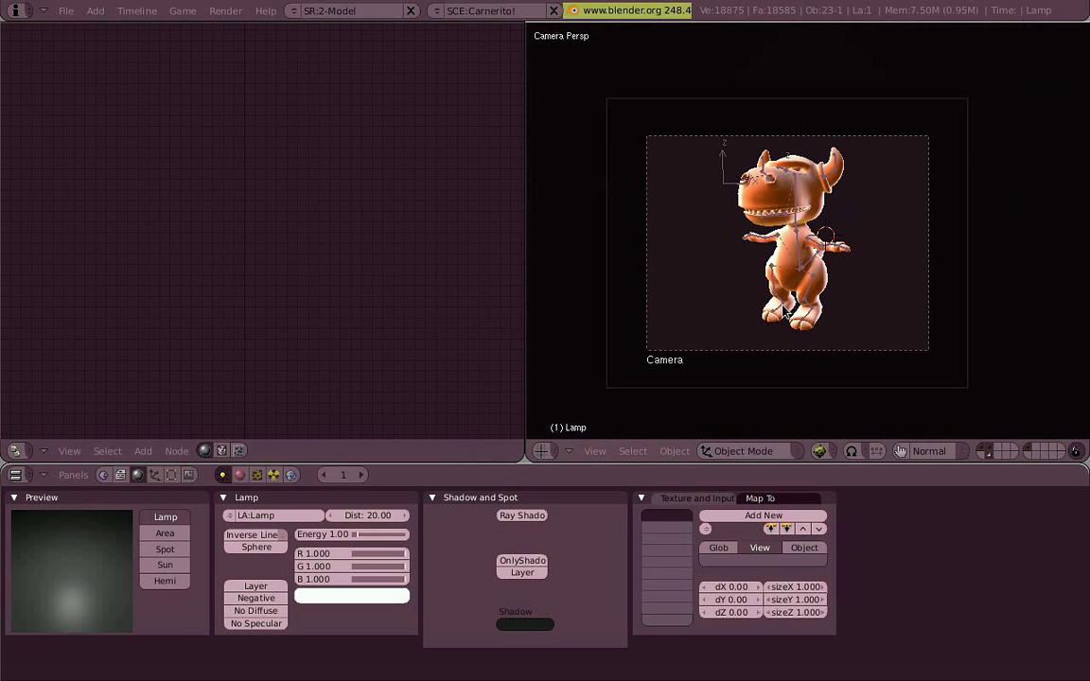